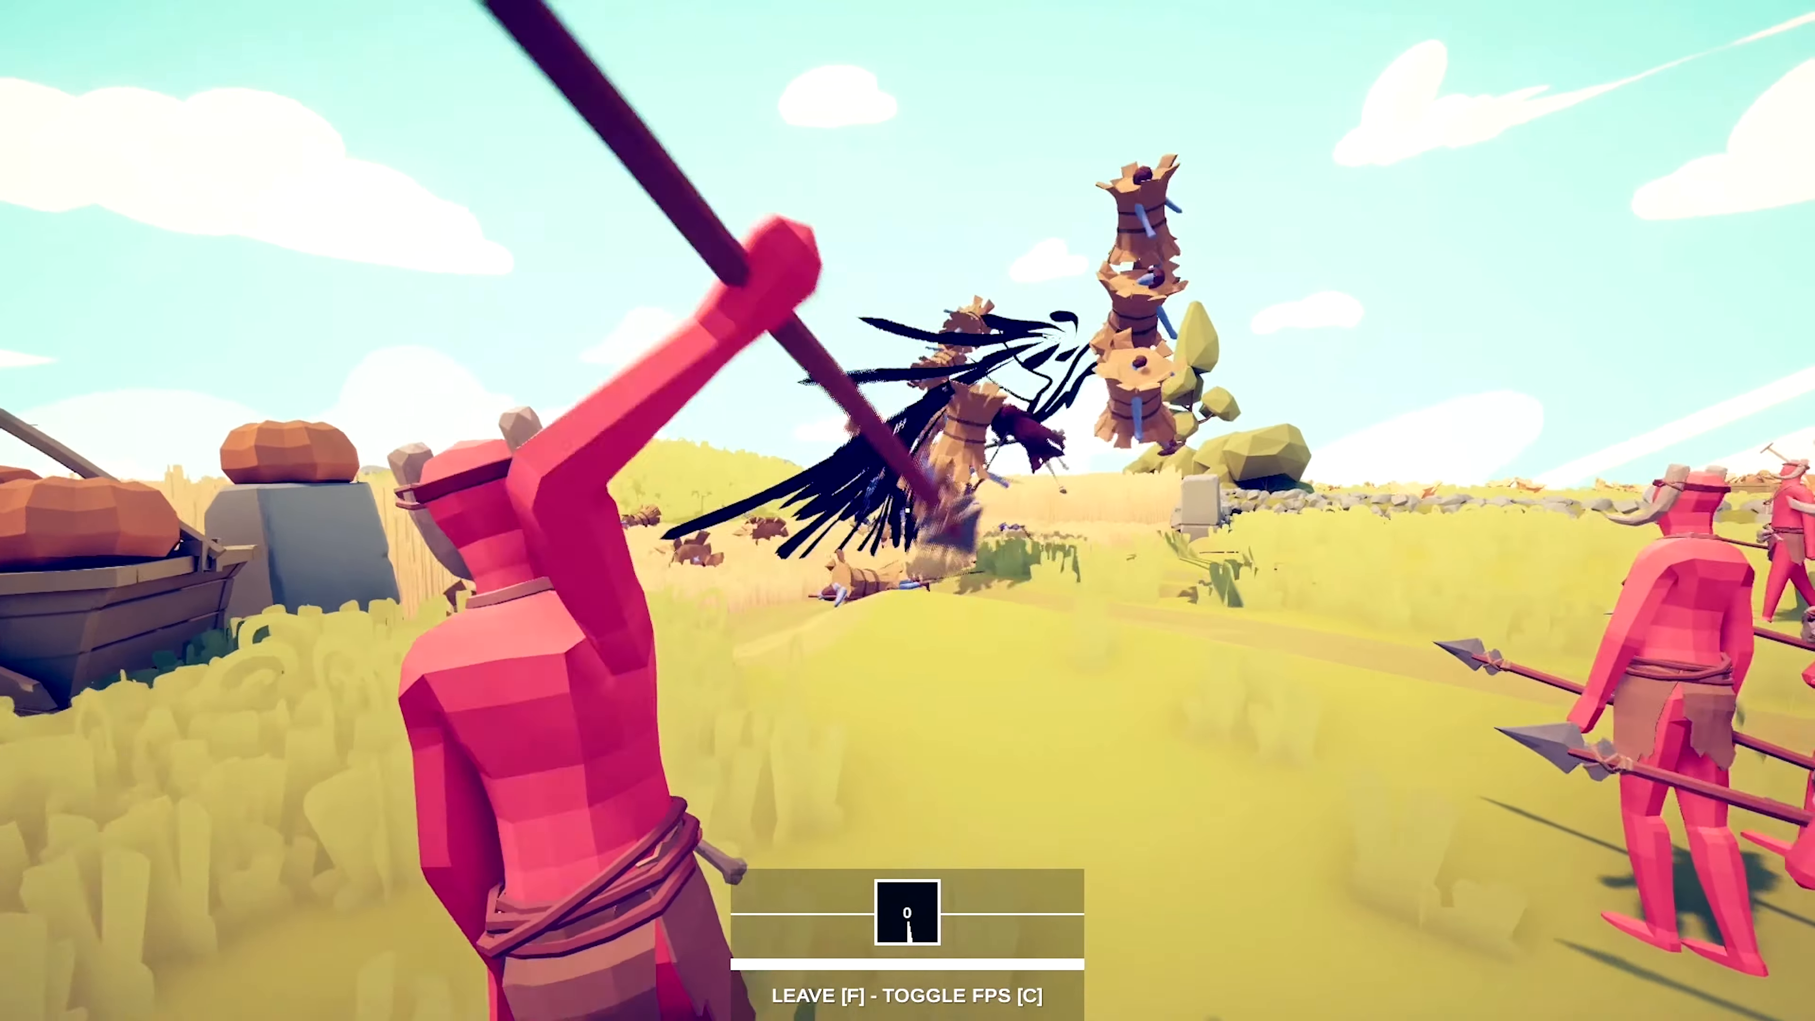
Swing the club at the enemies ahead, sending several scarecrow units flying
click(907, 913)
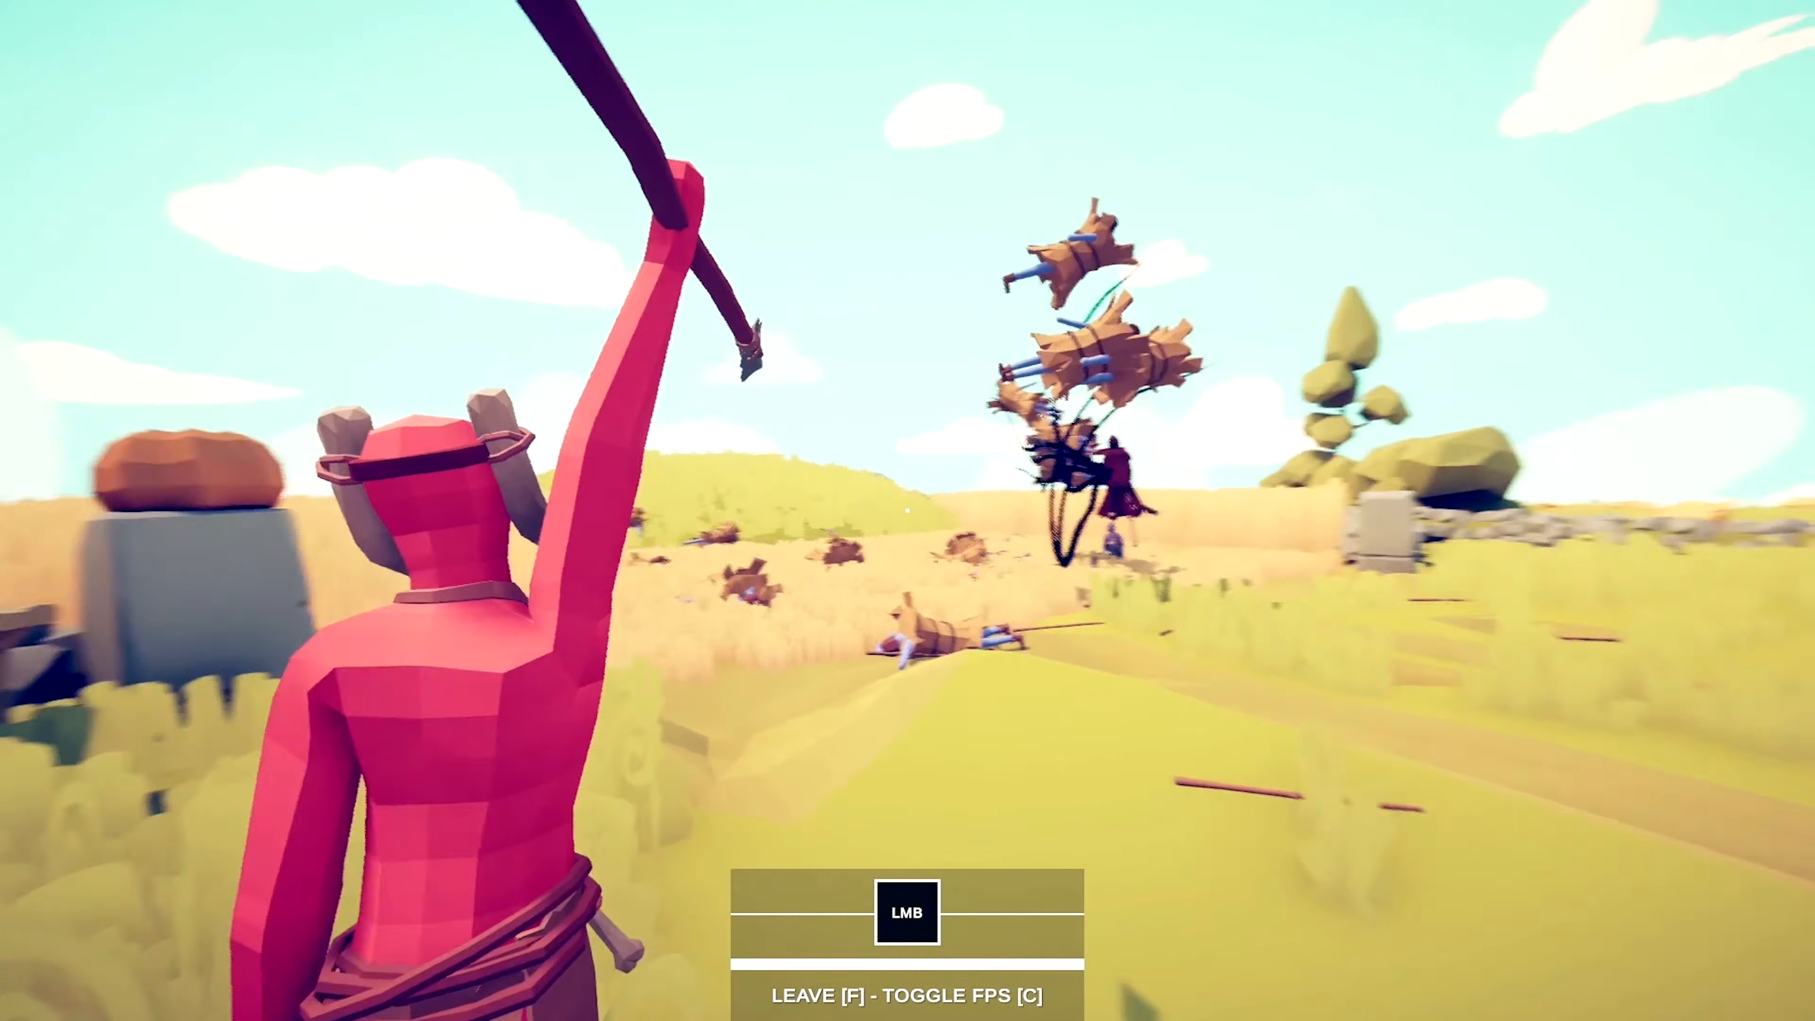